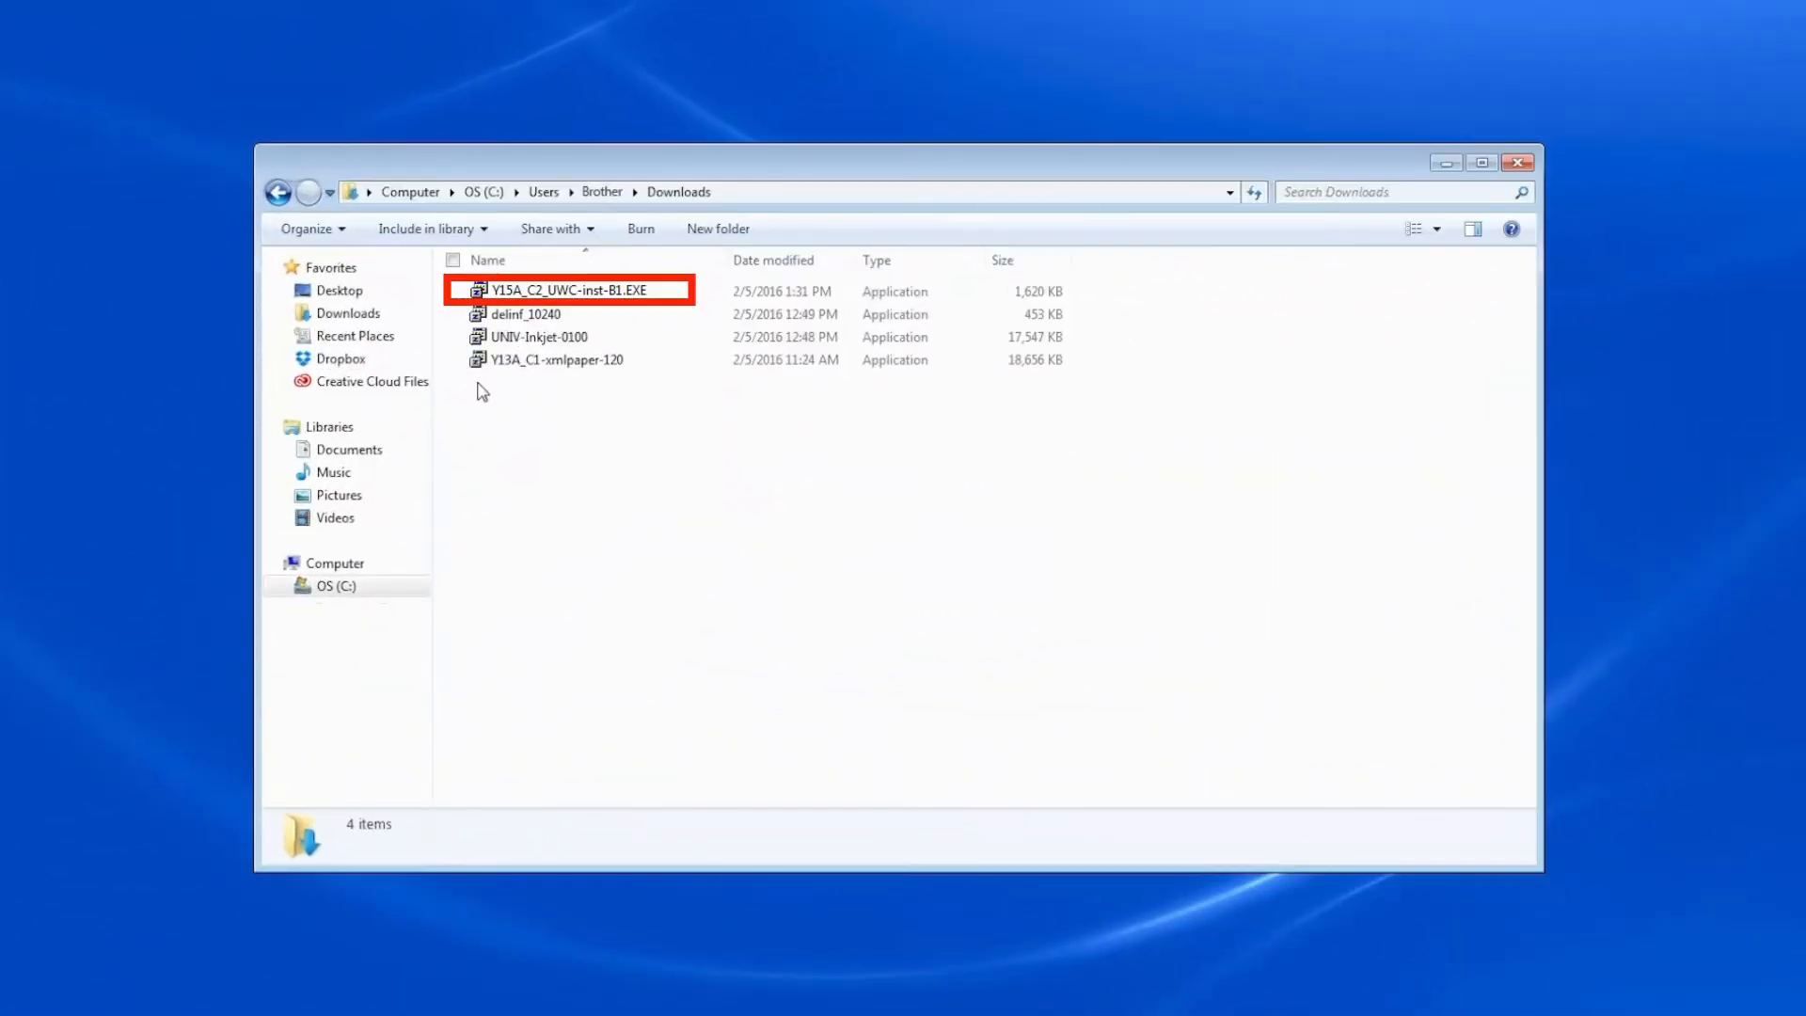
Step: Run the Brother installer Y15A_C2_UWC-inst-B1.EXE from the Downloads folder
left_click(564, 289)
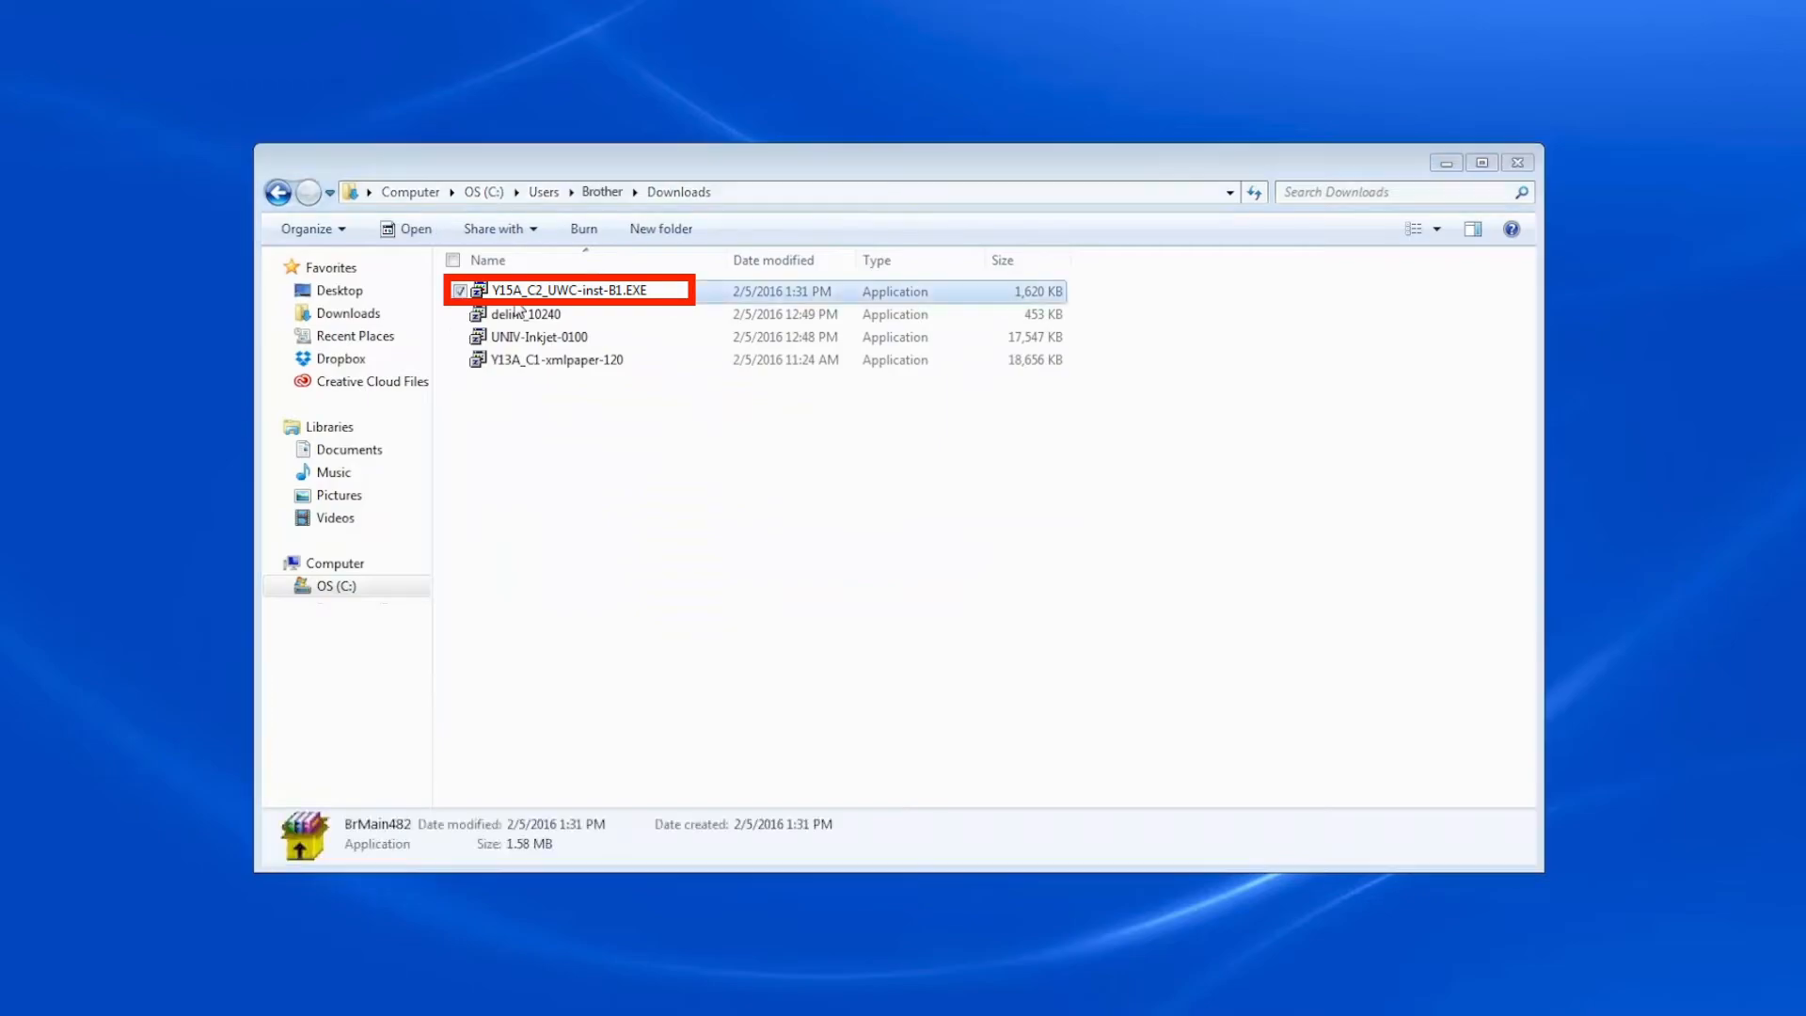
double_click(564, 291)
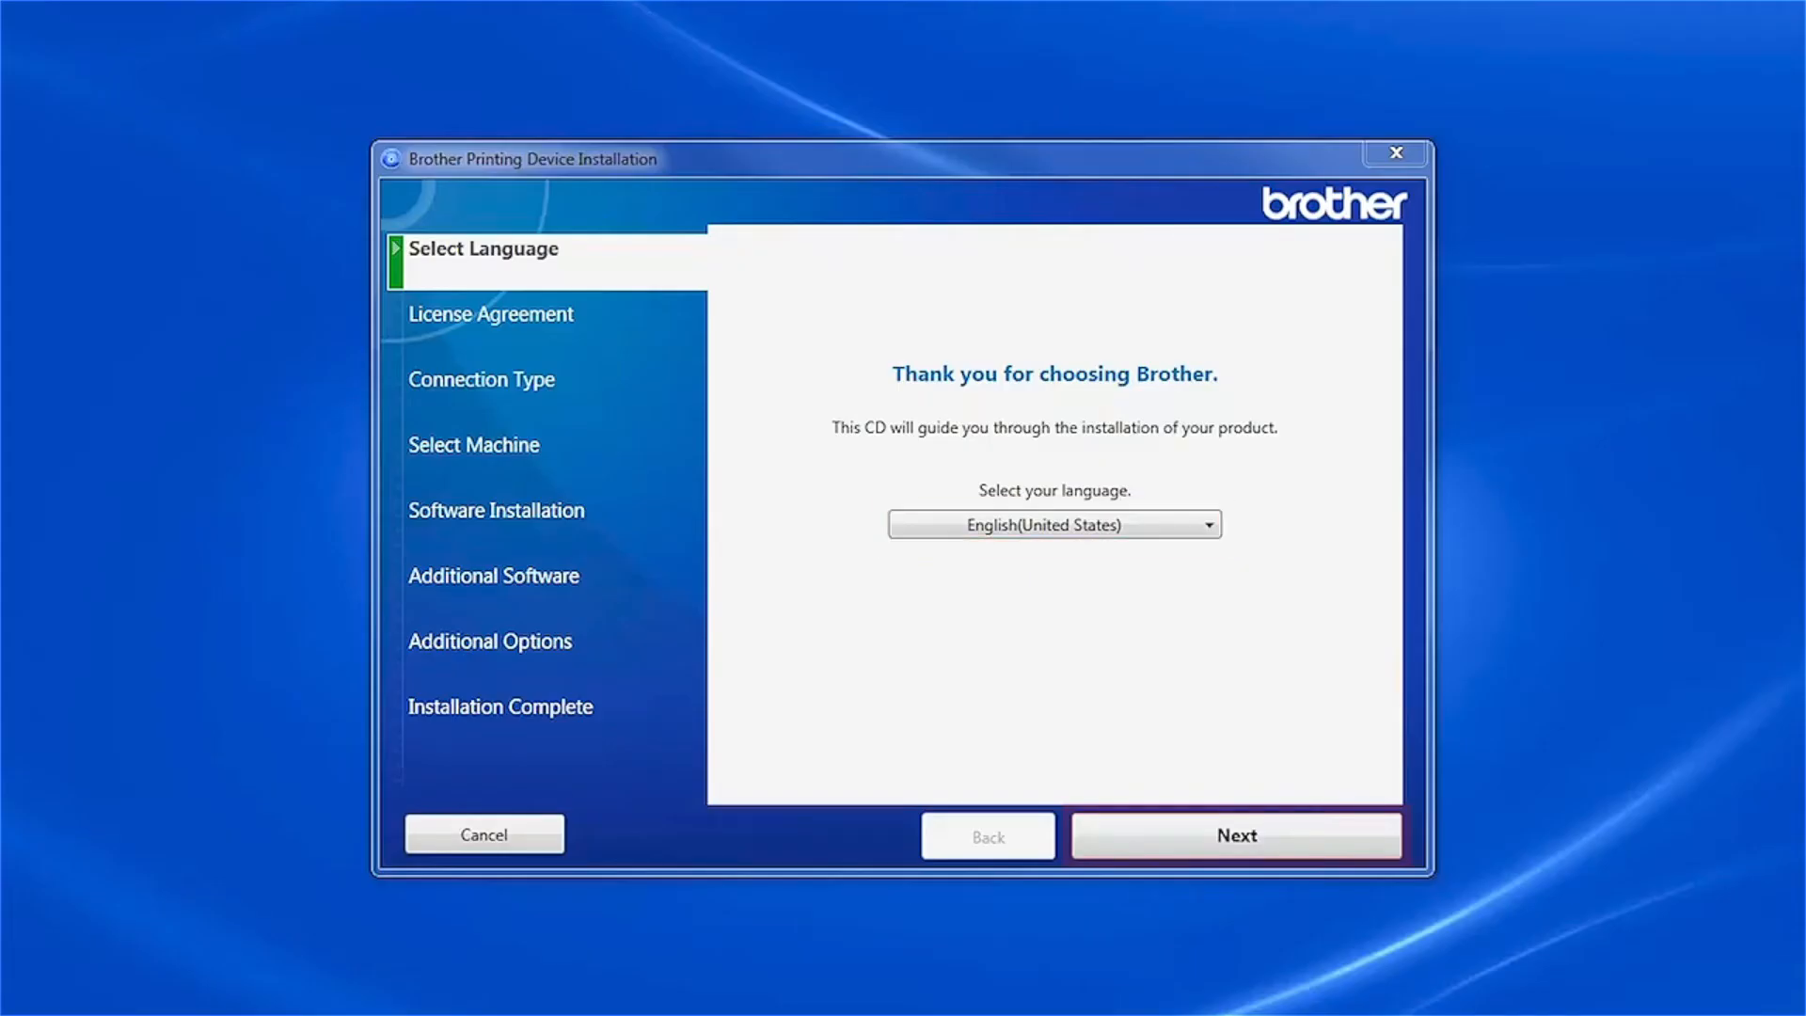
Step: Keep English (United States) as the language and accept the license agreements
left_click(1236, 835)
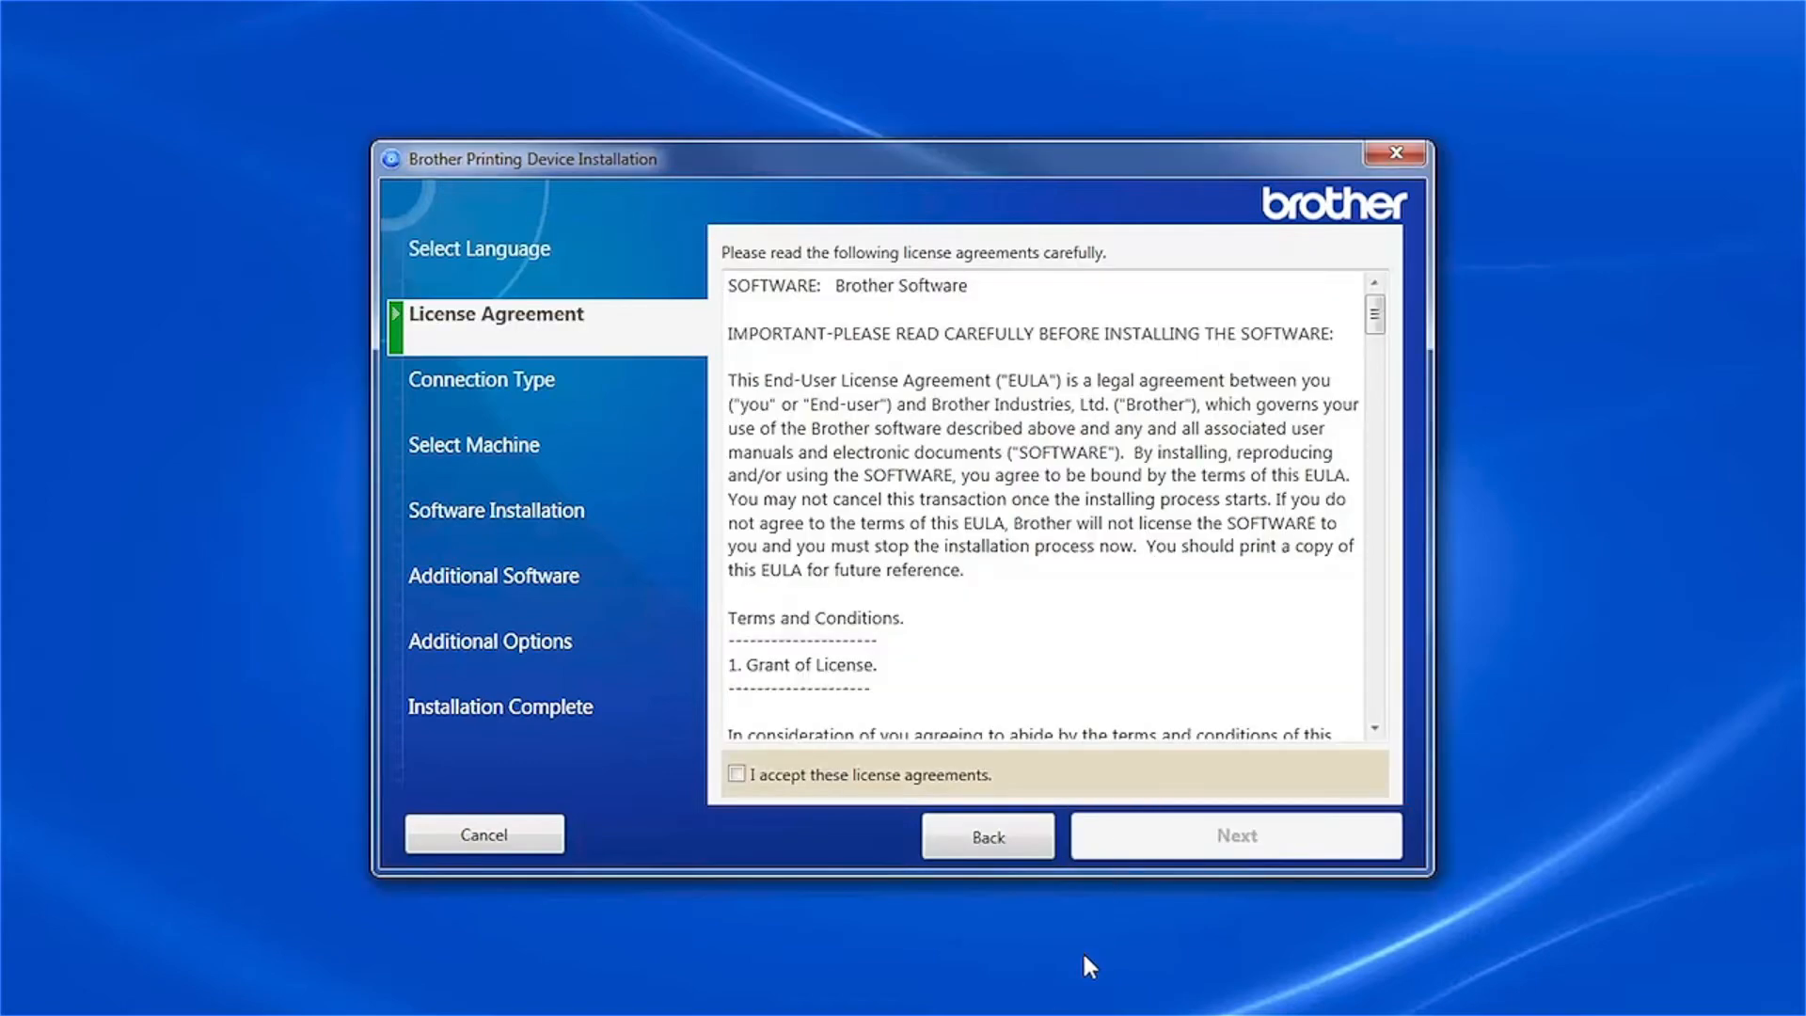
left_click(736, 774)
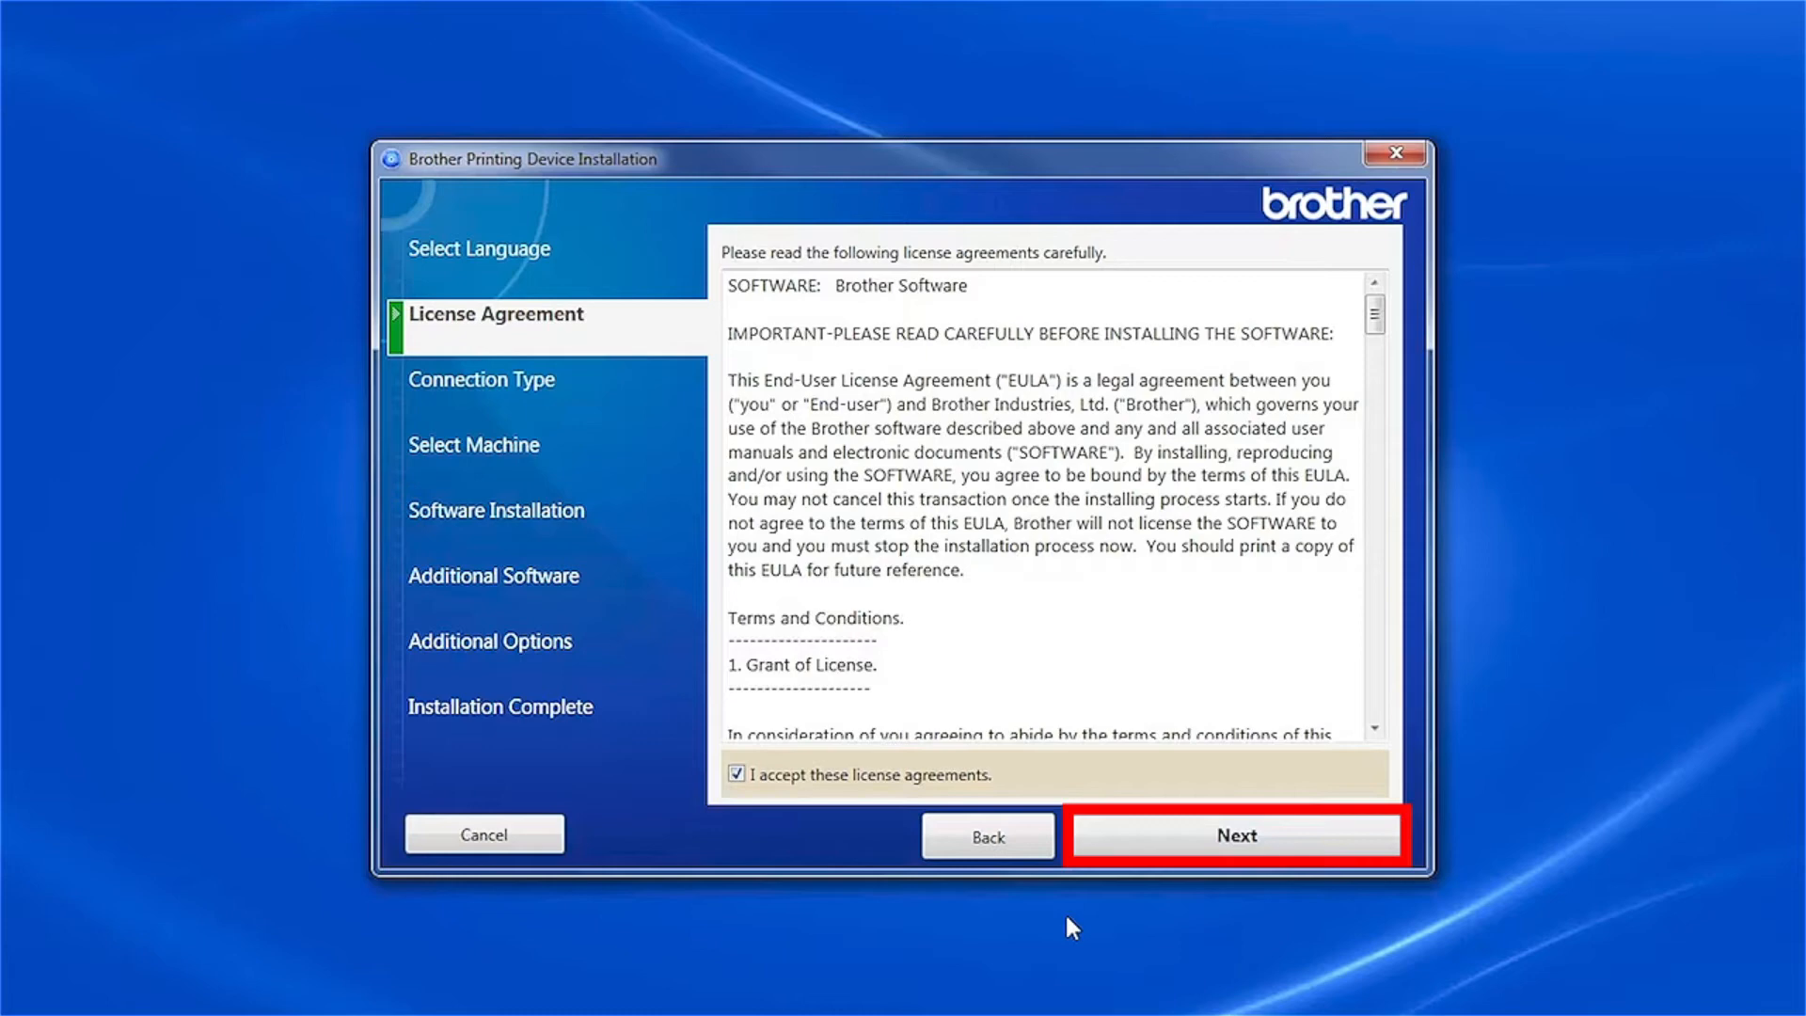
left_click(1236, 835)
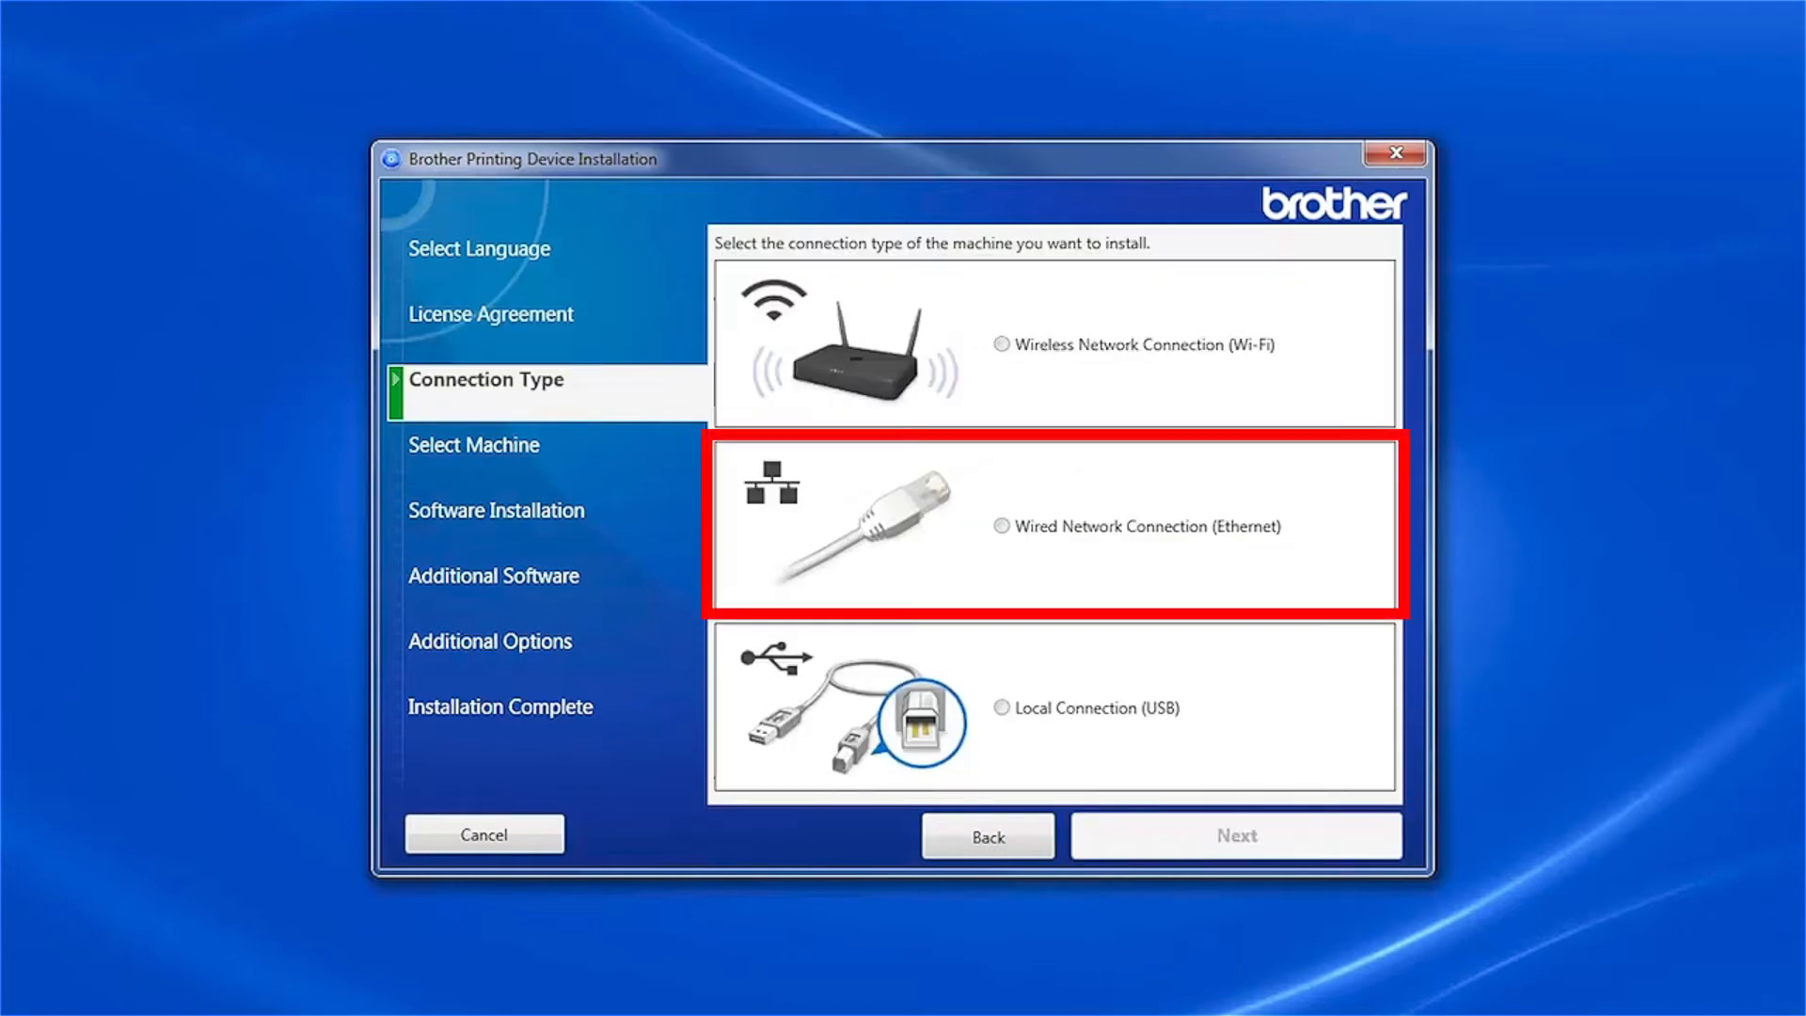
Step: Choose Wired Network Connection (Ethernet) and confirm the machine is connected to the network
left_click(1001, 527)
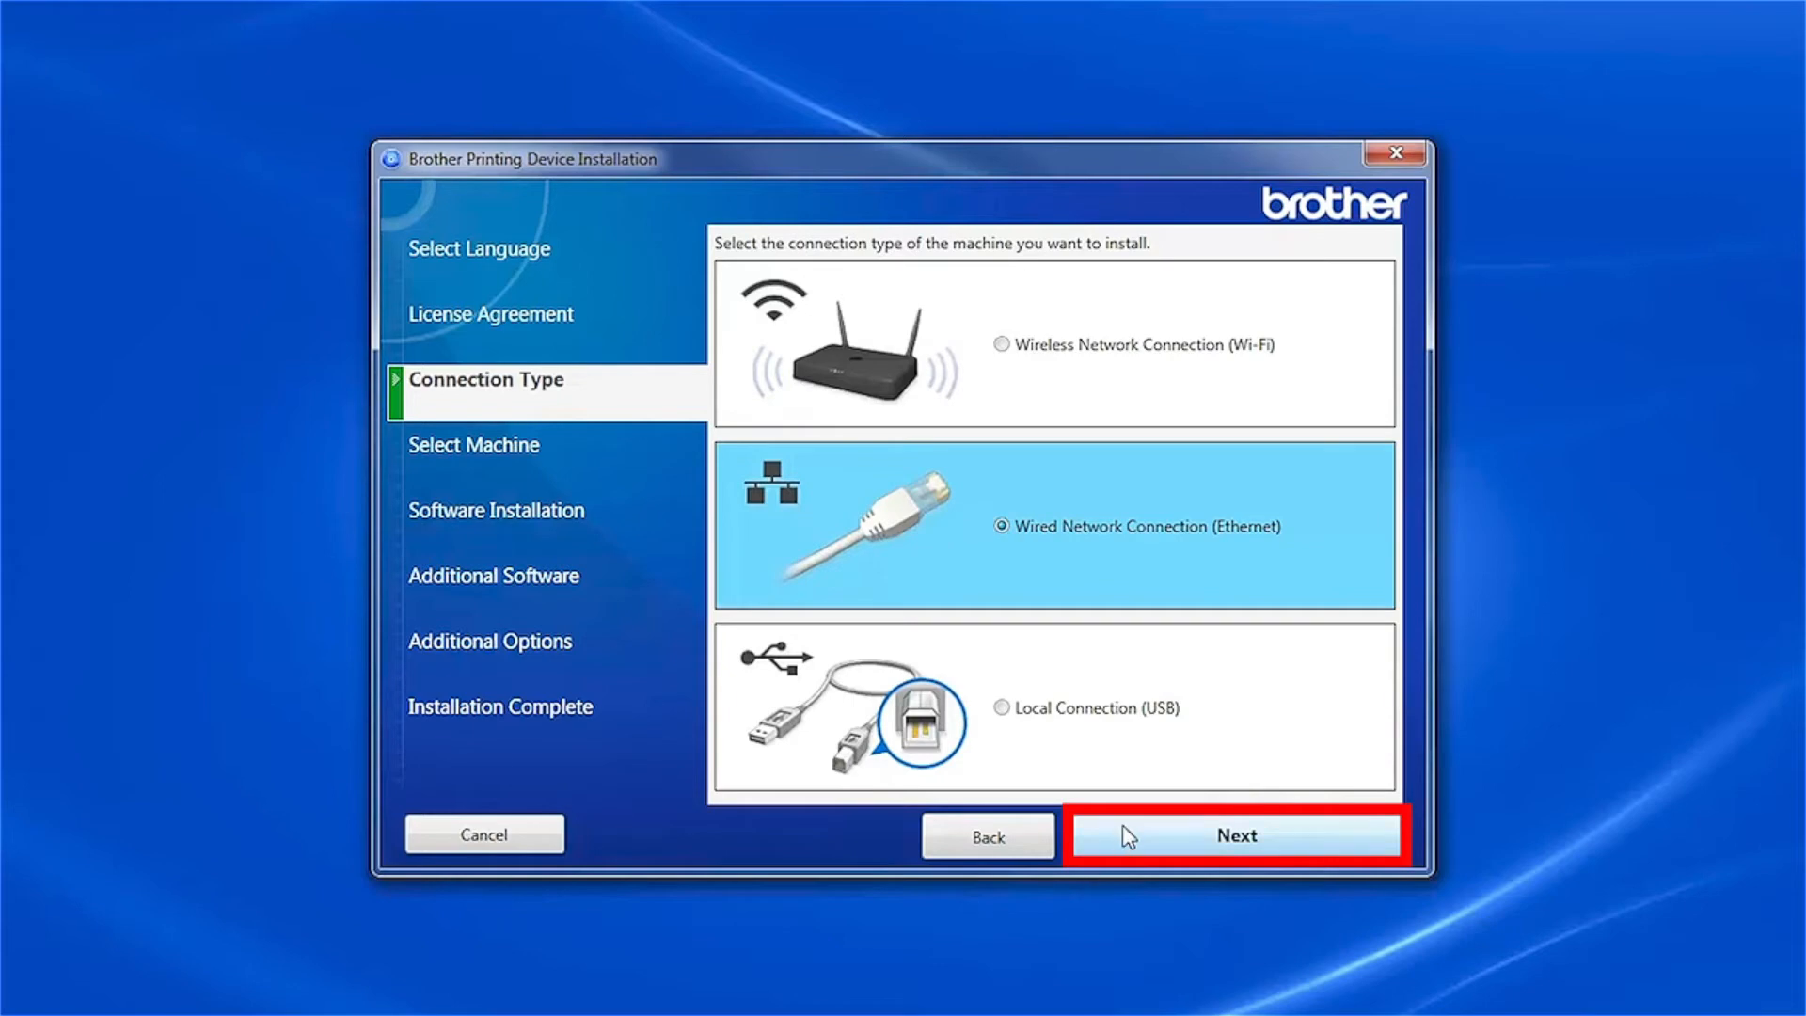
left_click(1236, 834)
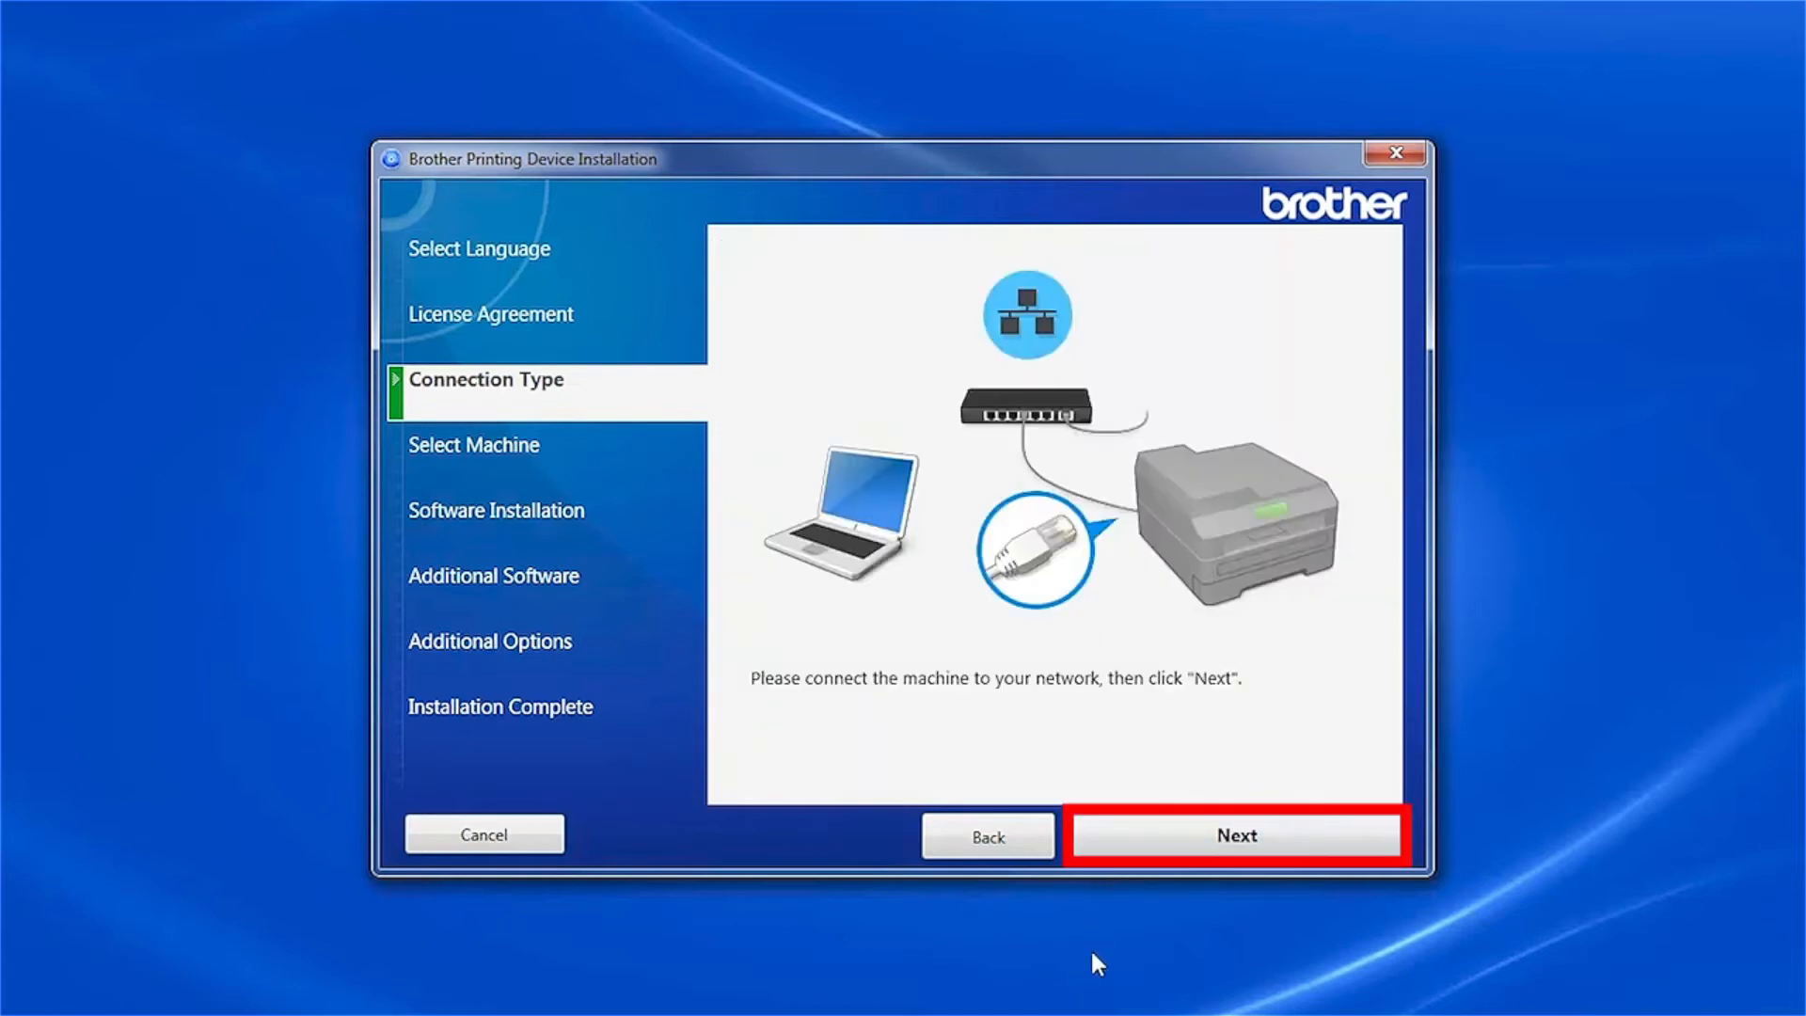
left_click(1235, 835)
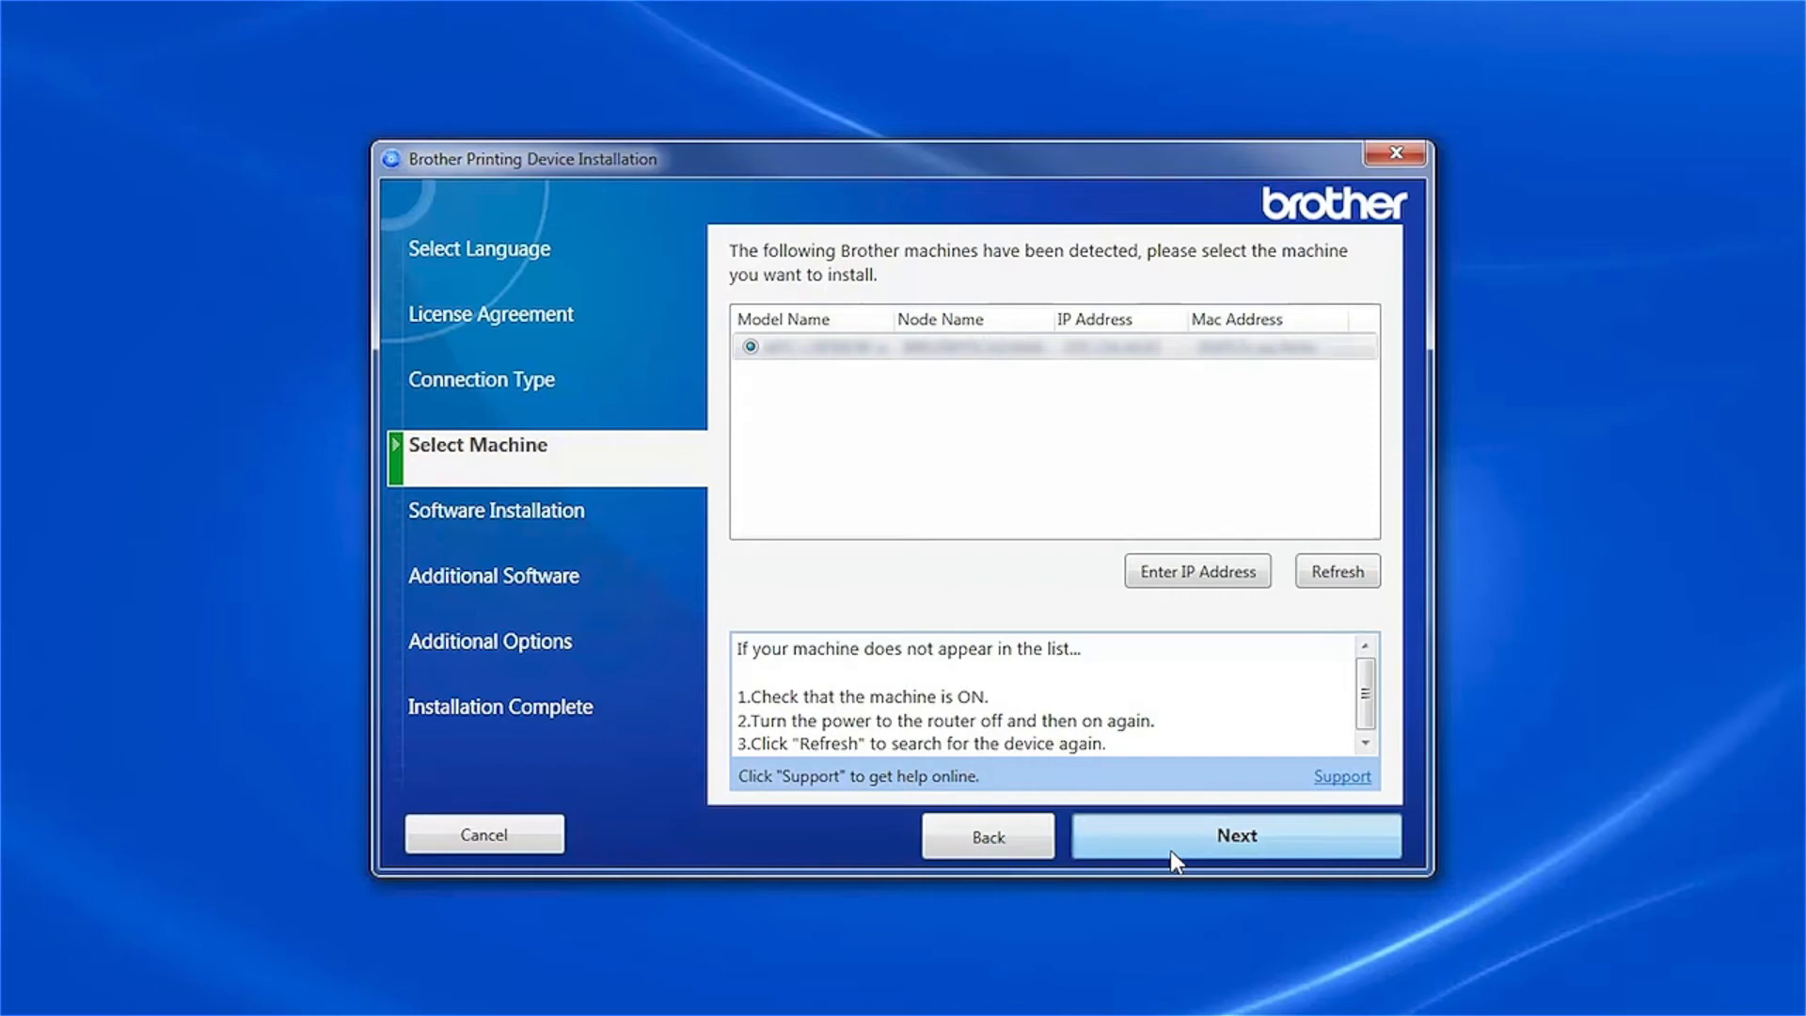
Step: Find the printer by searching its IP address, then continue with that machine selected
left_click(1196, 570)
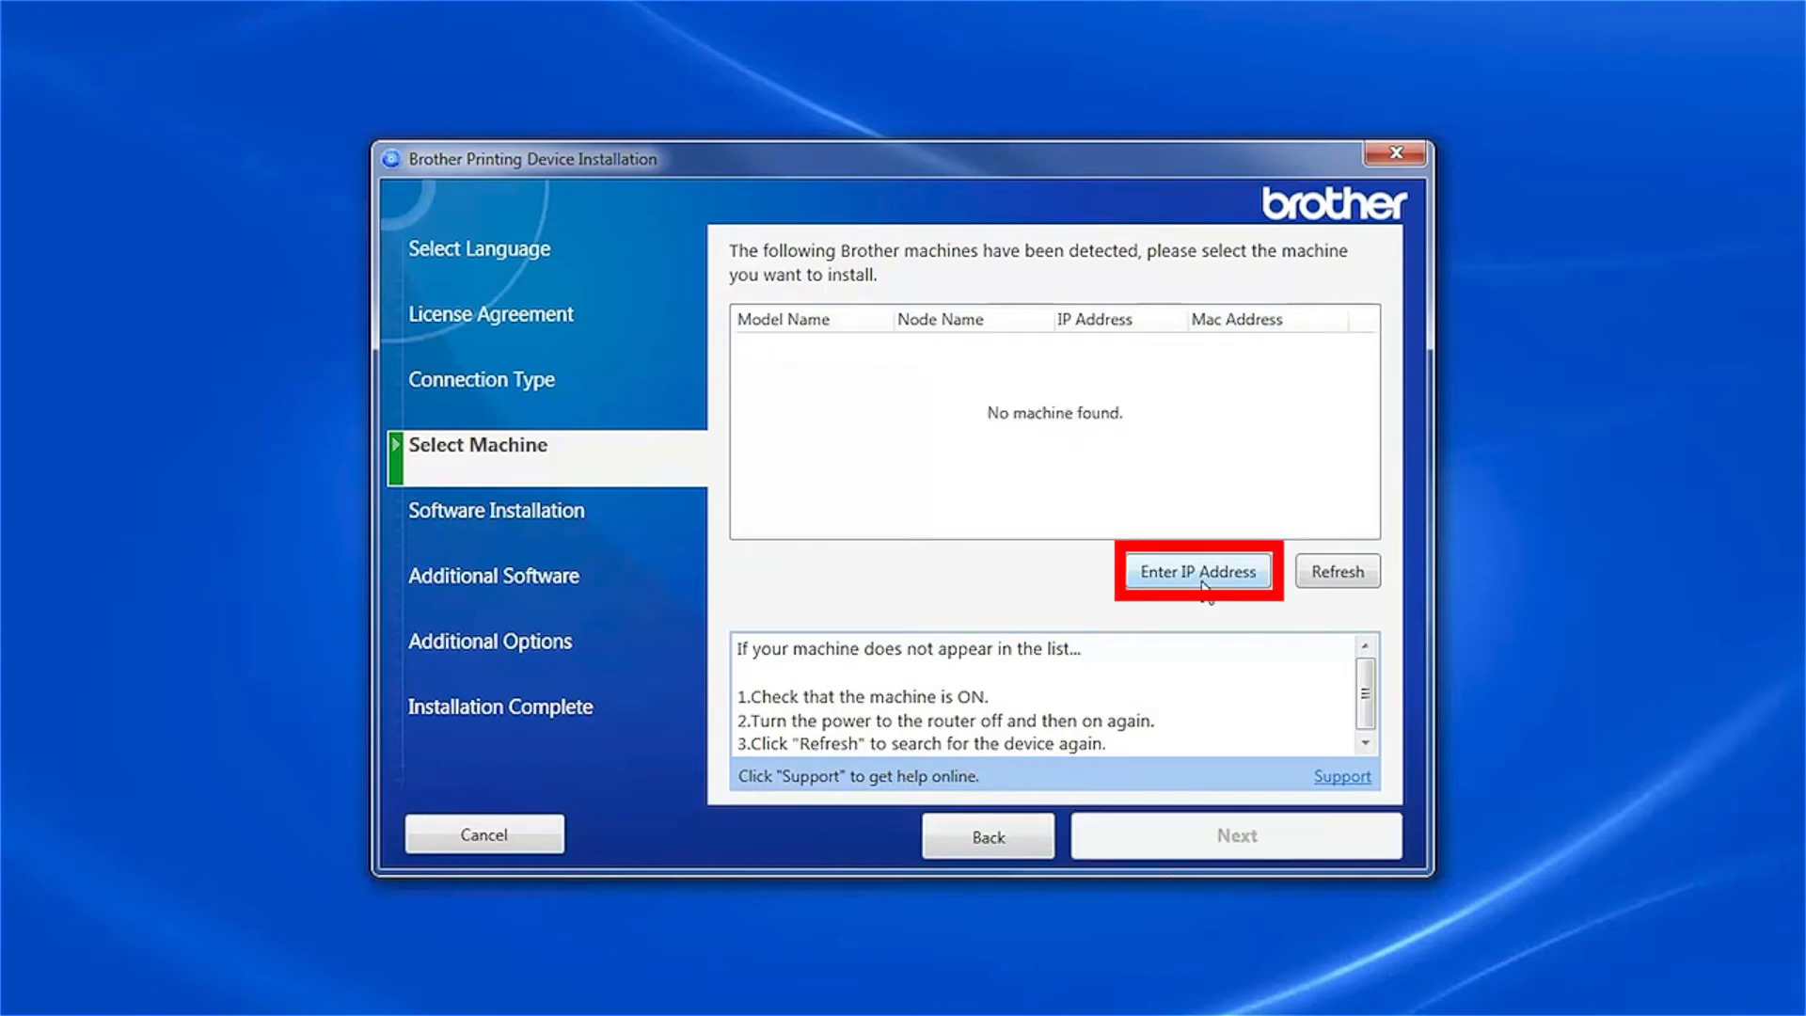
left_click(1196, 571)
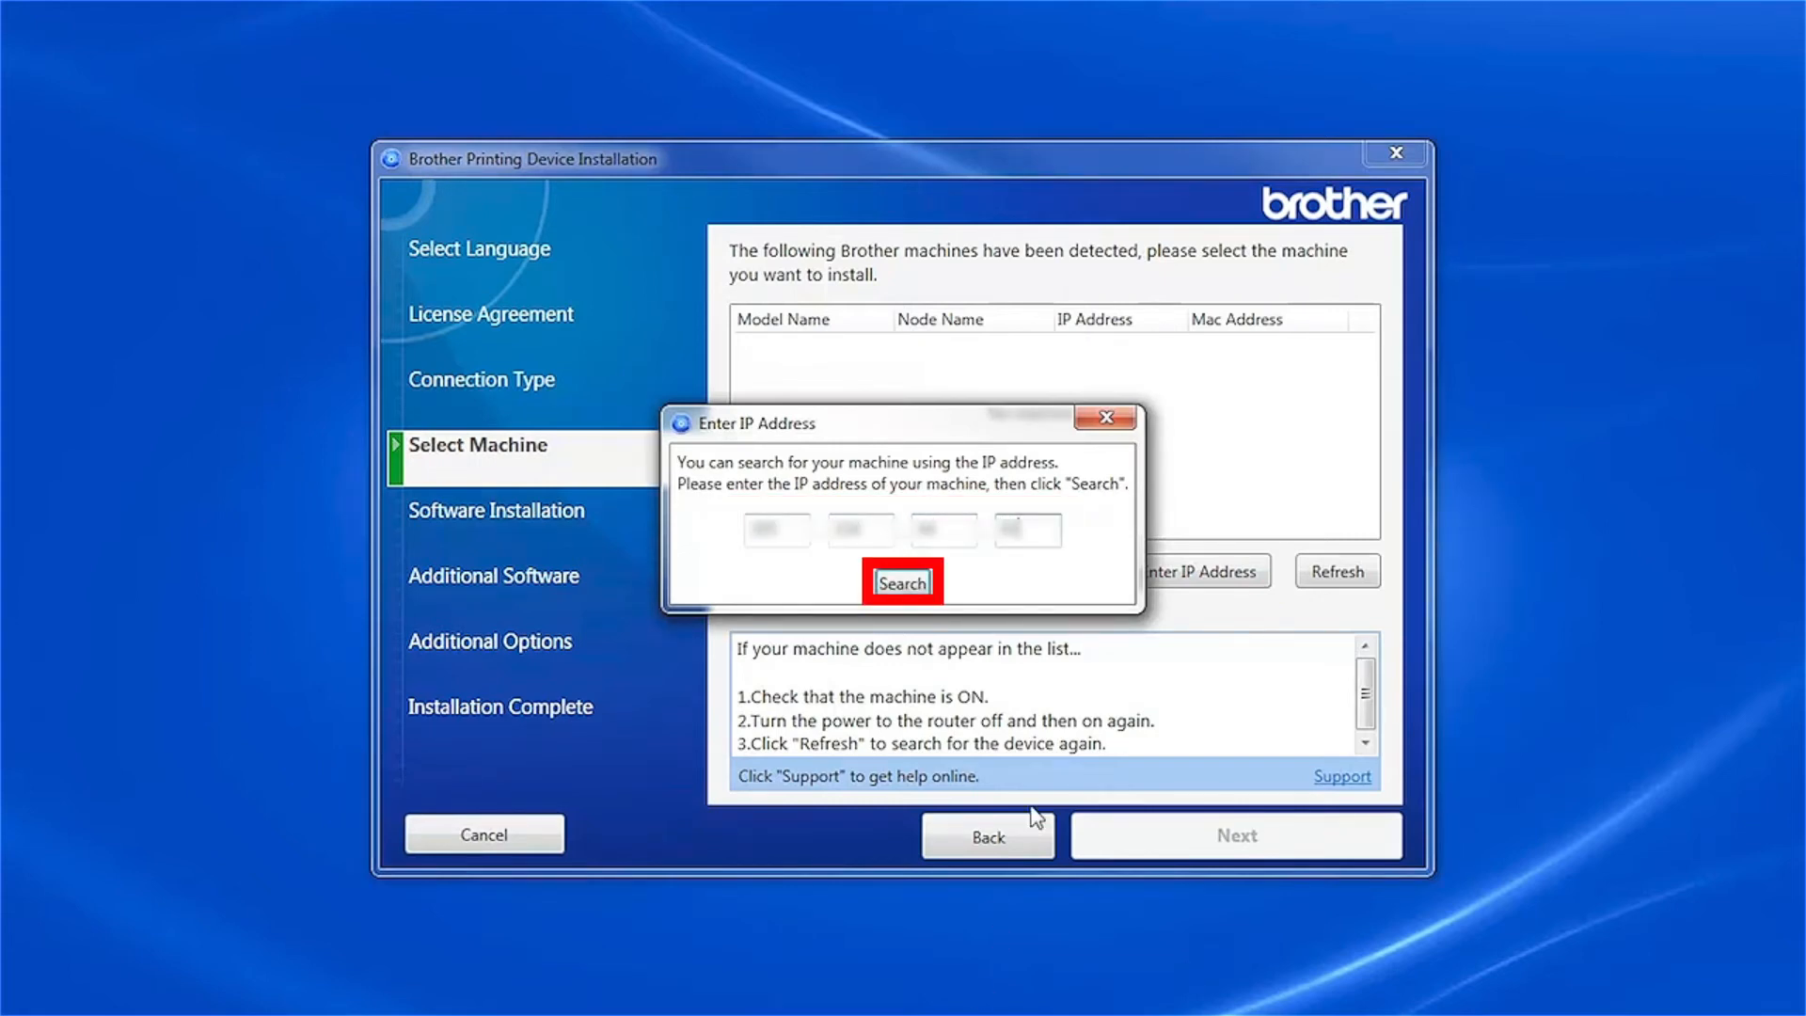
left_click(903, 581)
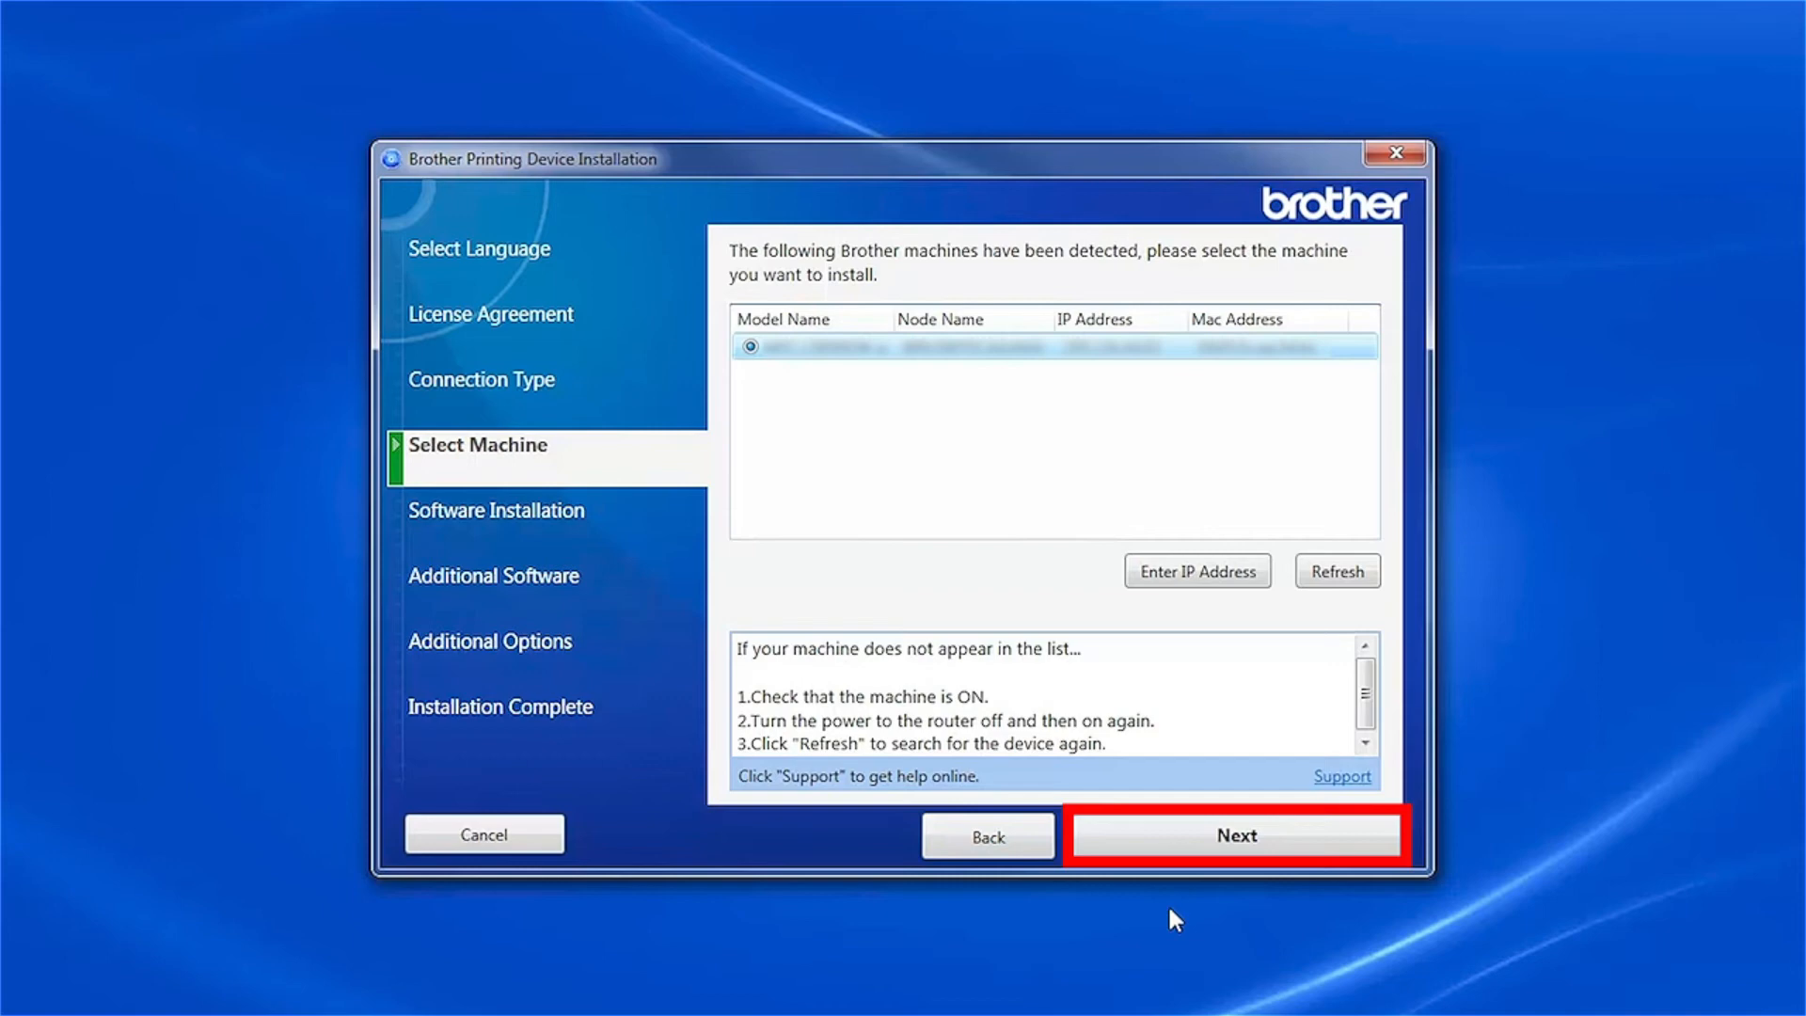
left_click(1236, 835)
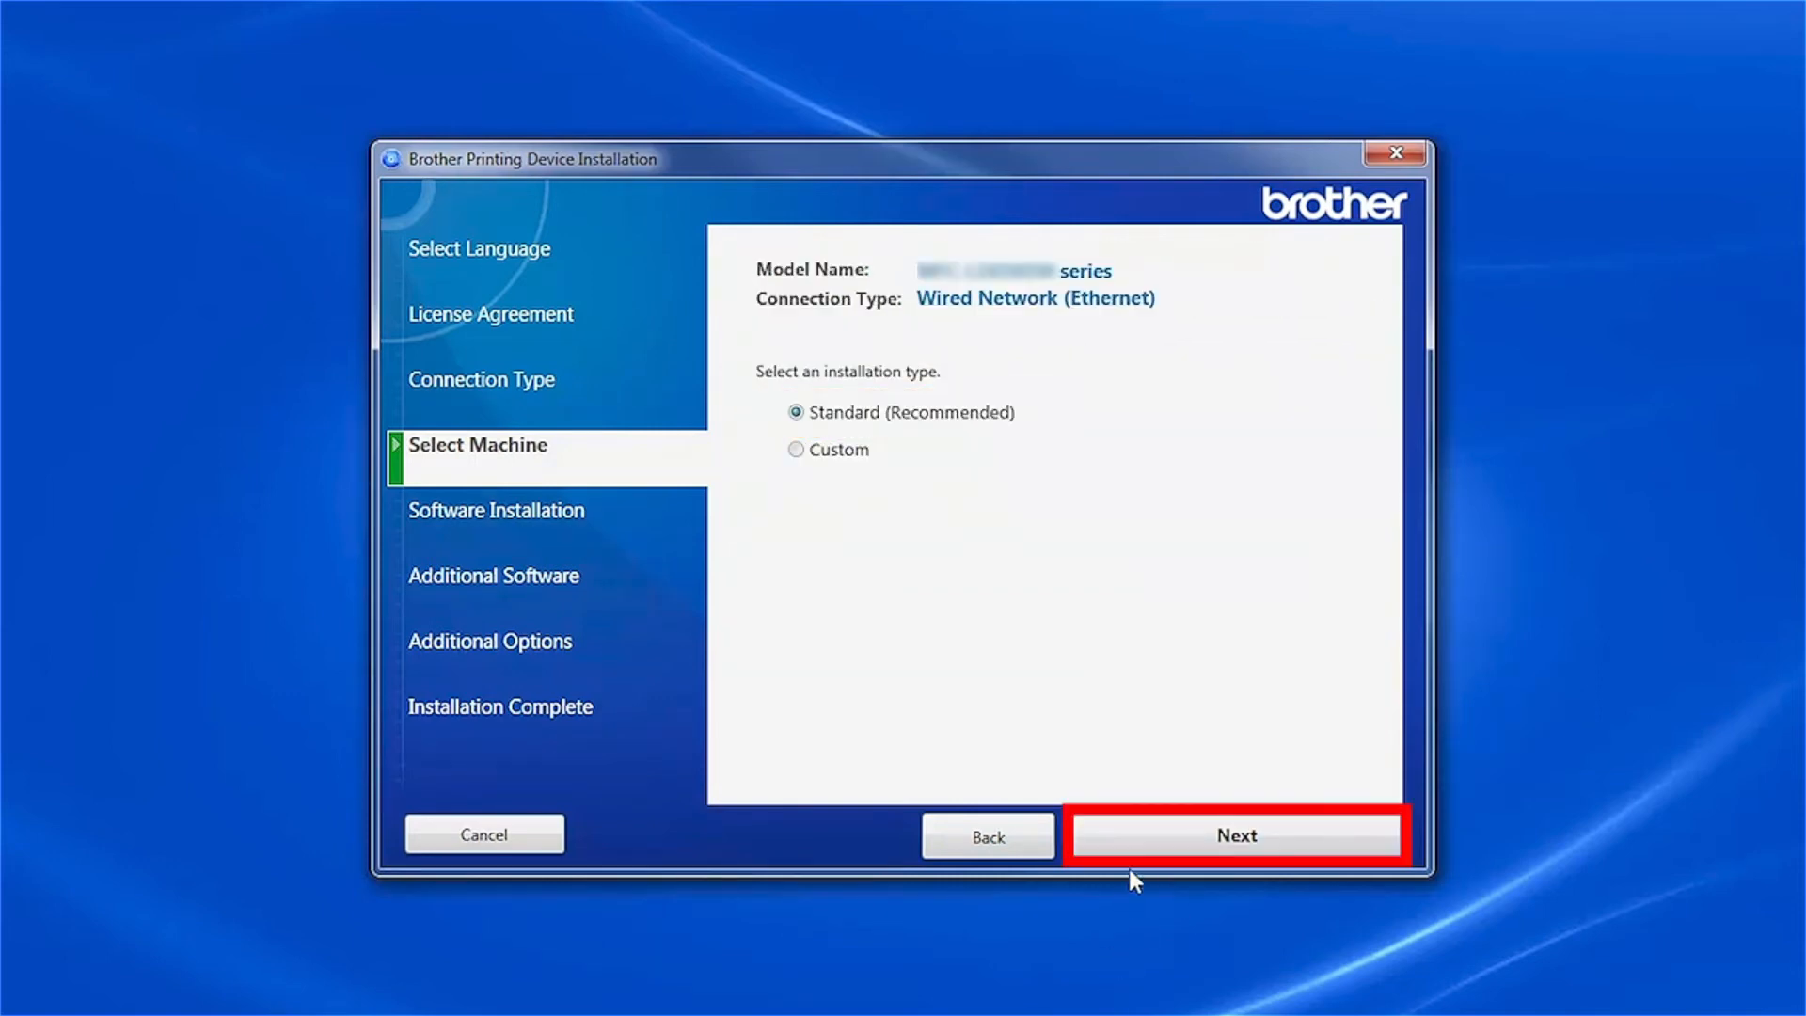
Step: Install the driver using the Standard (Recommended) installation type
left_click(1235, 836)
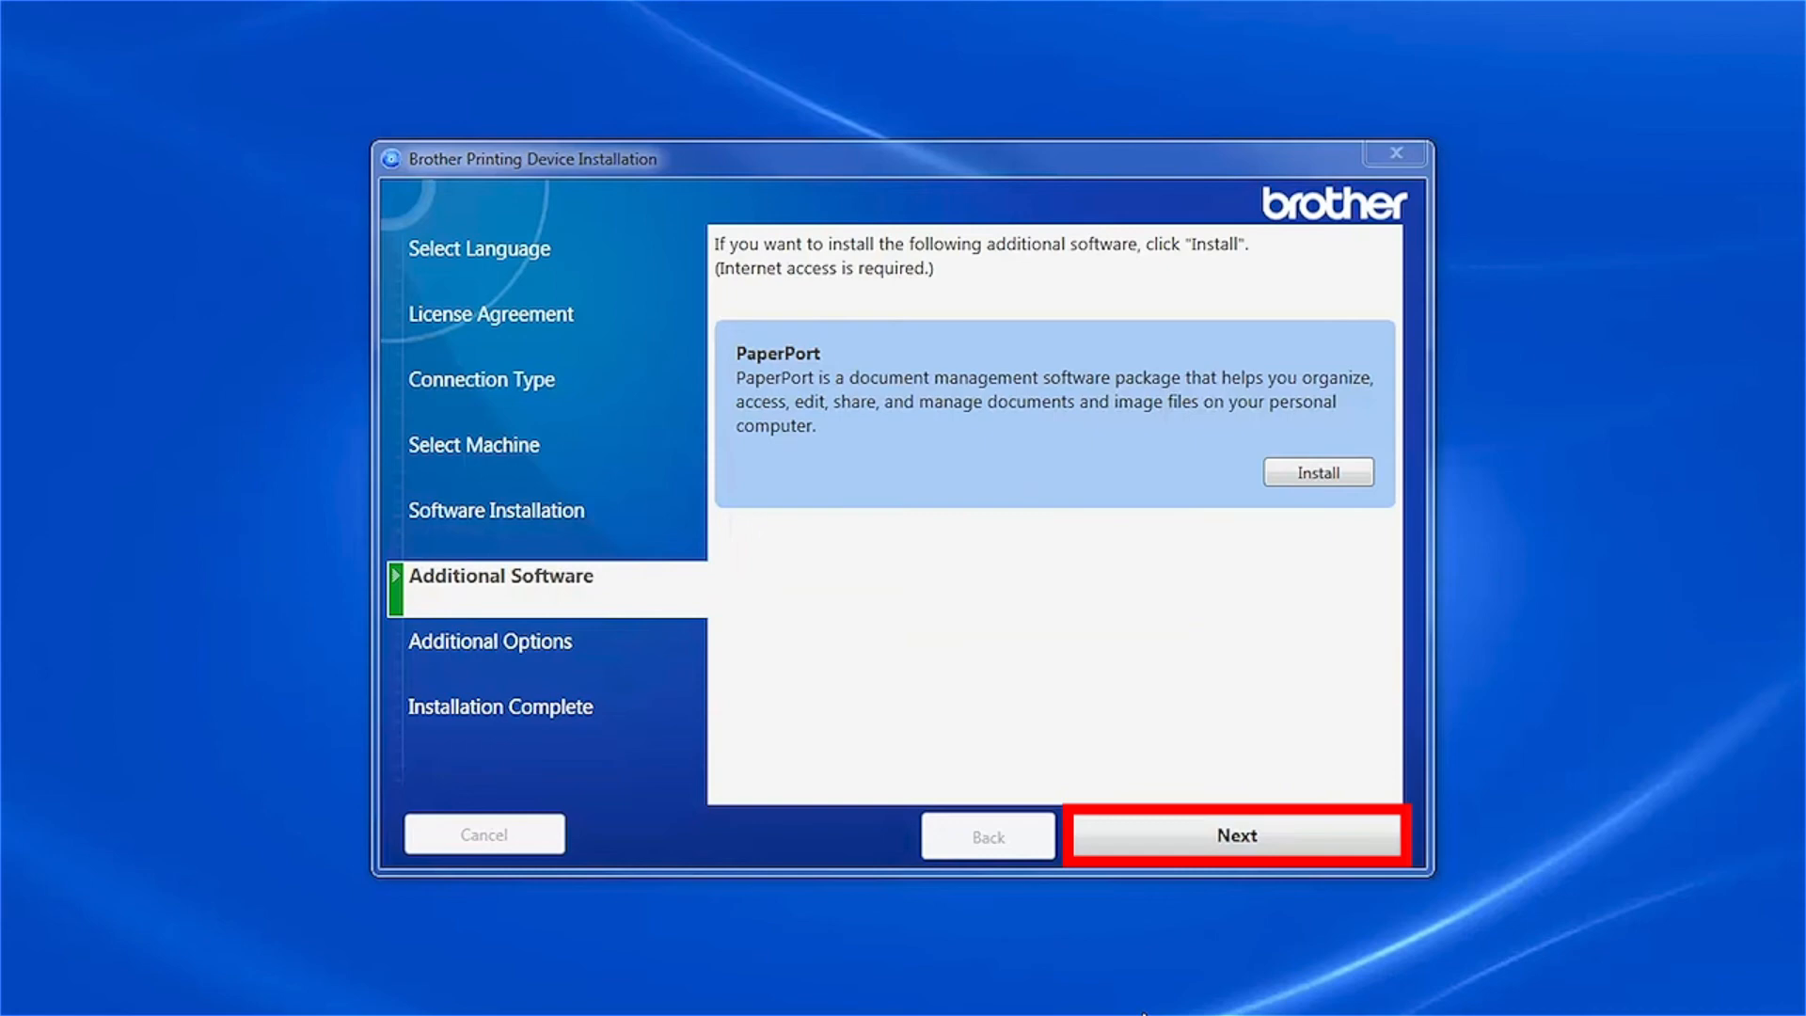
Step: Skip PaperPort, keep the default additional options, and open Brother Registration after completion
left_click(1235, 835)
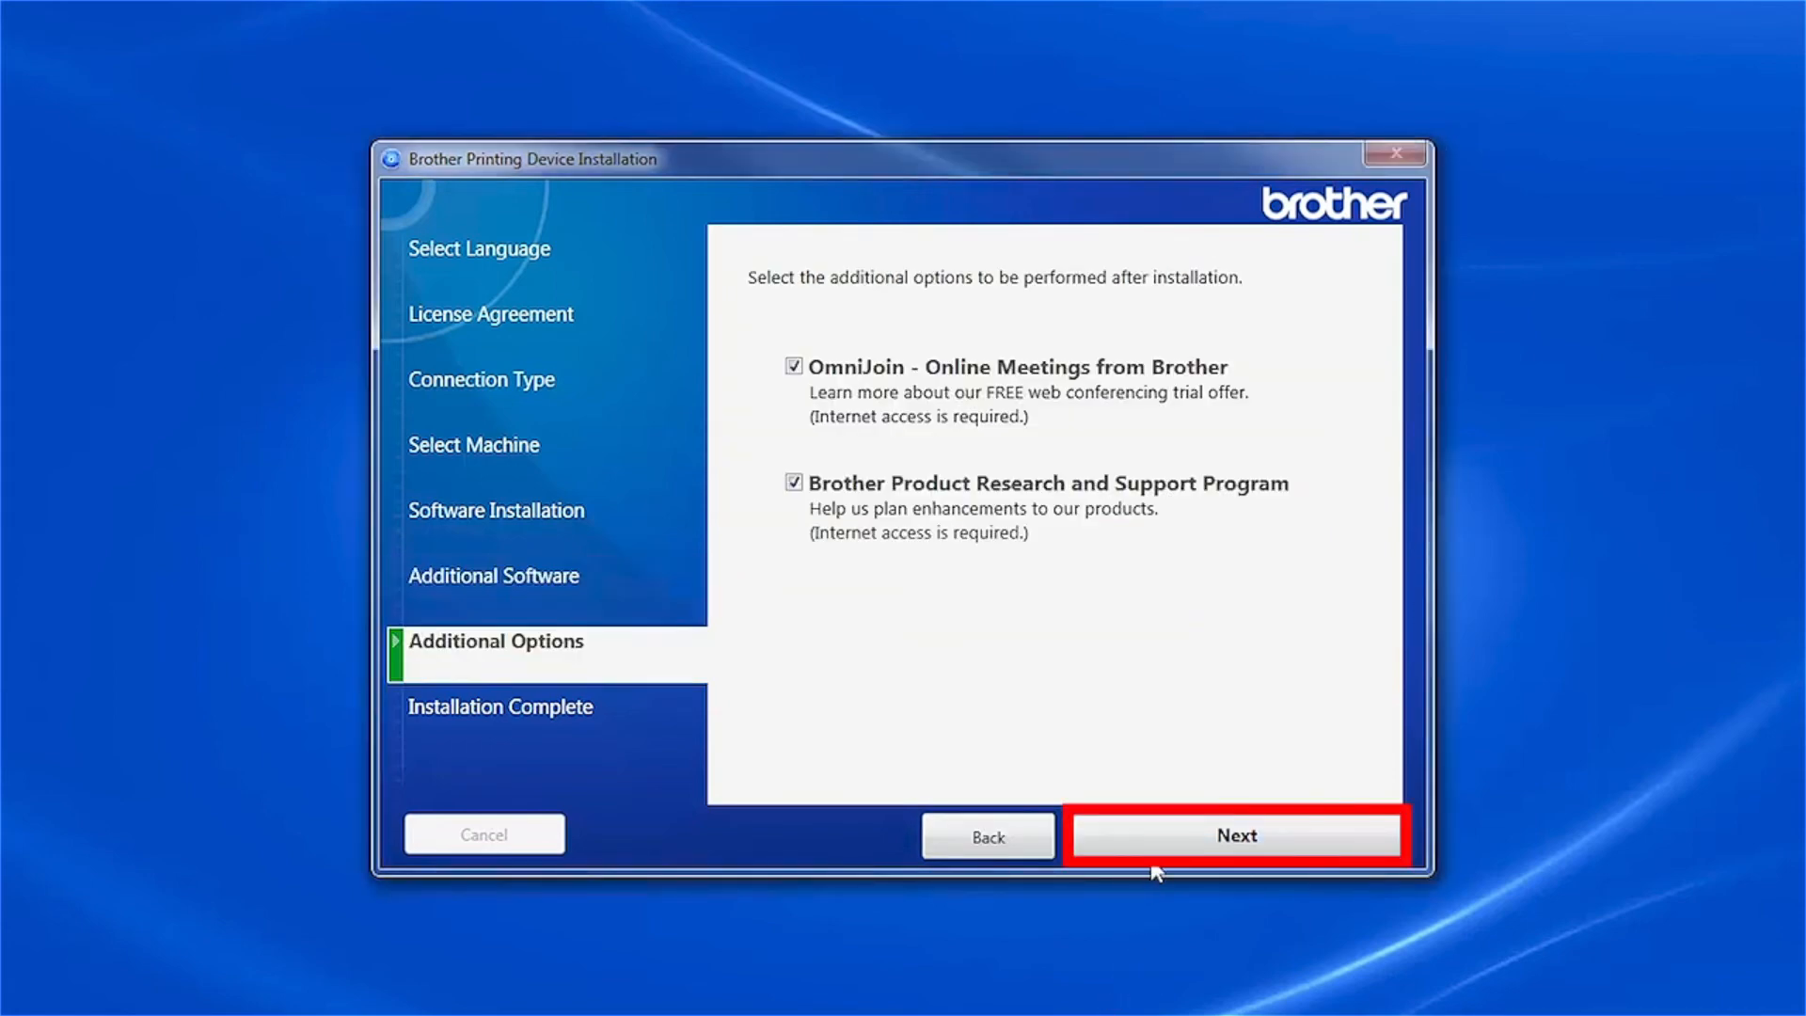
left_click(1235, 836)
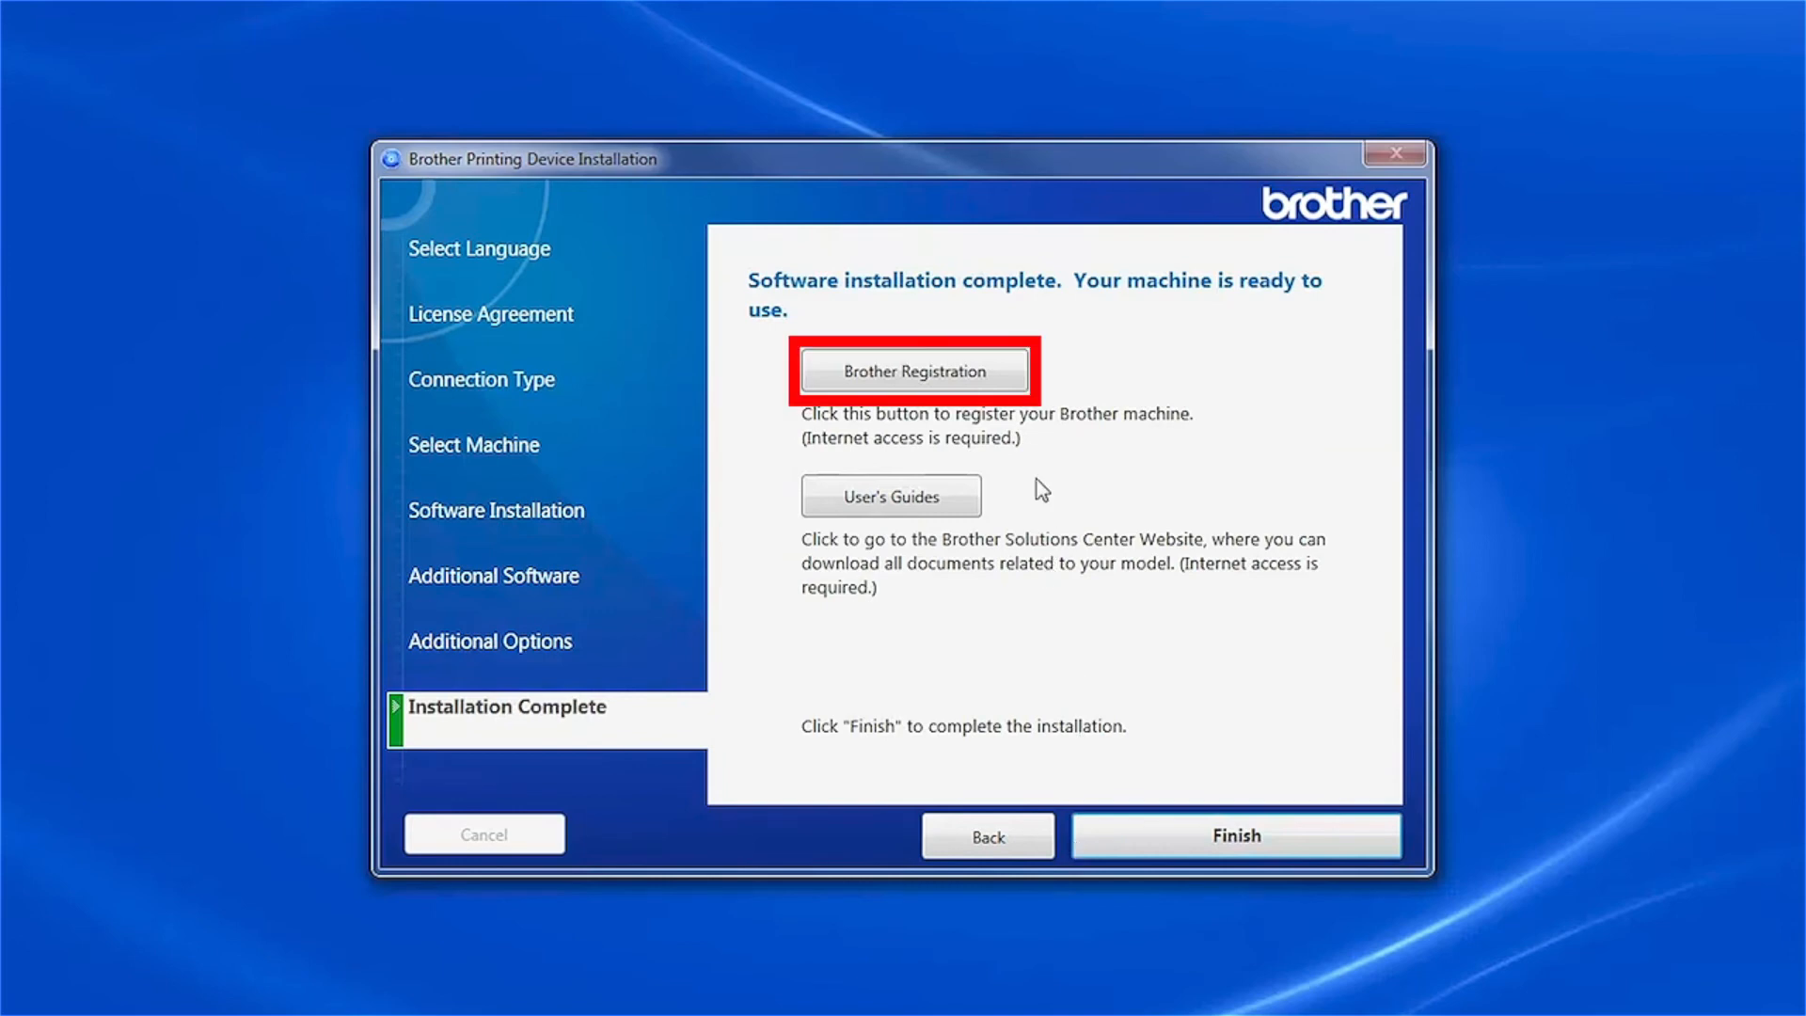
left_click(911, 371)
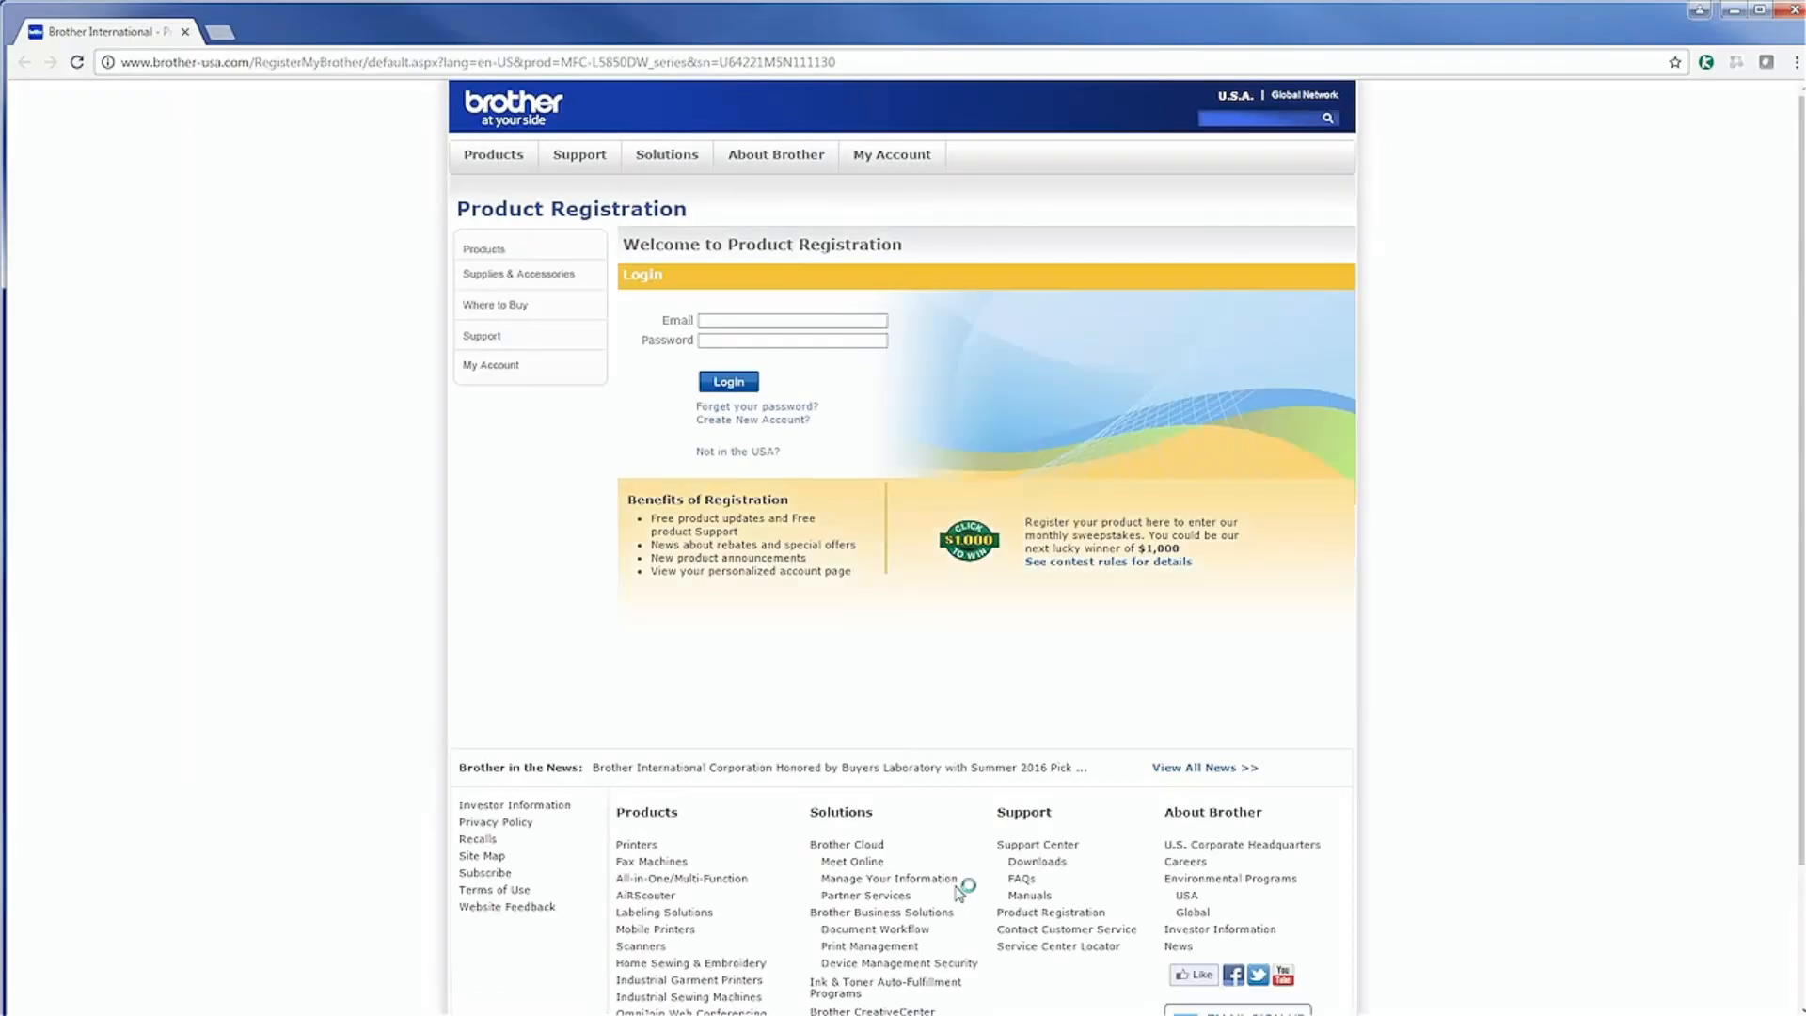